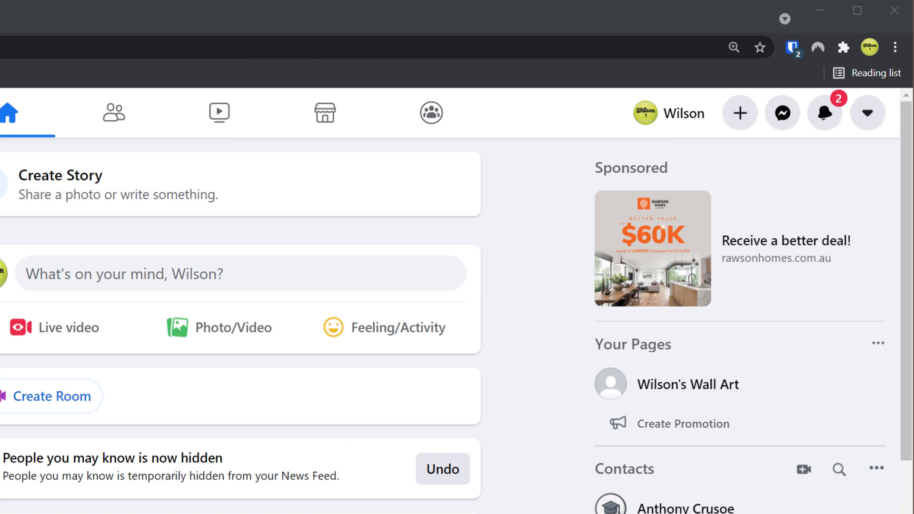
Step: Go to Facebook's Security and login settings and scroll to the Two-factor authentication section
left_click(867, 112)
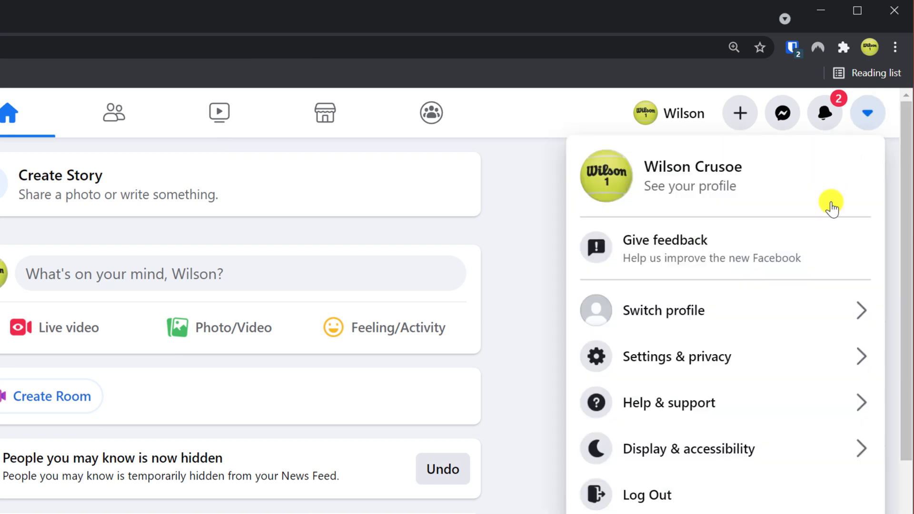
left_click(676, 356)
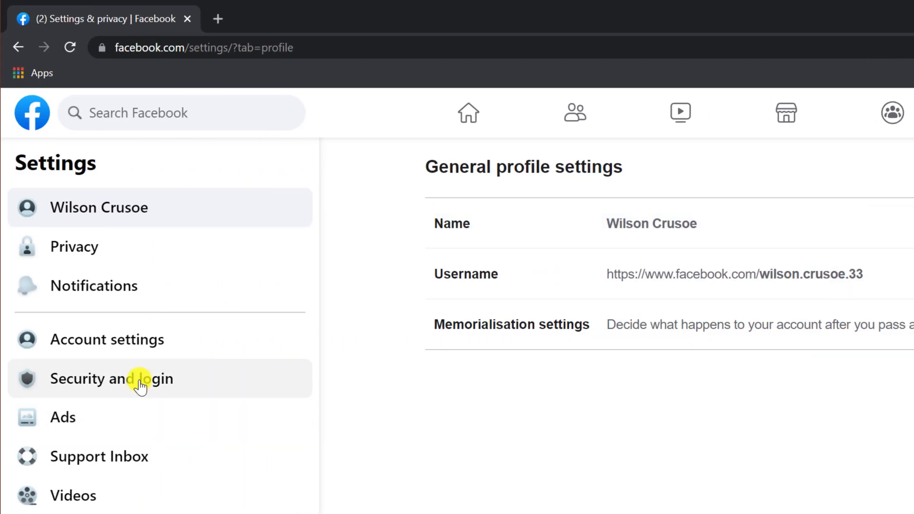
left_click(111, 379)
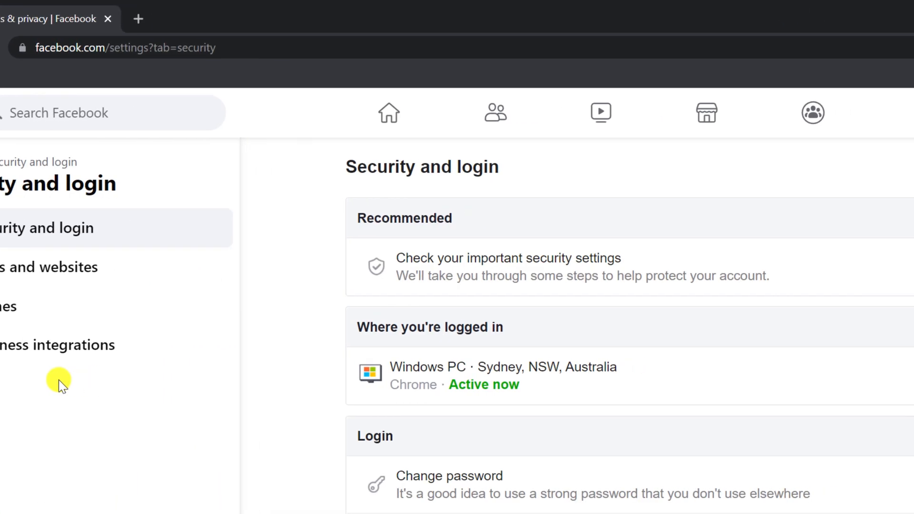
scroll("down", 3)
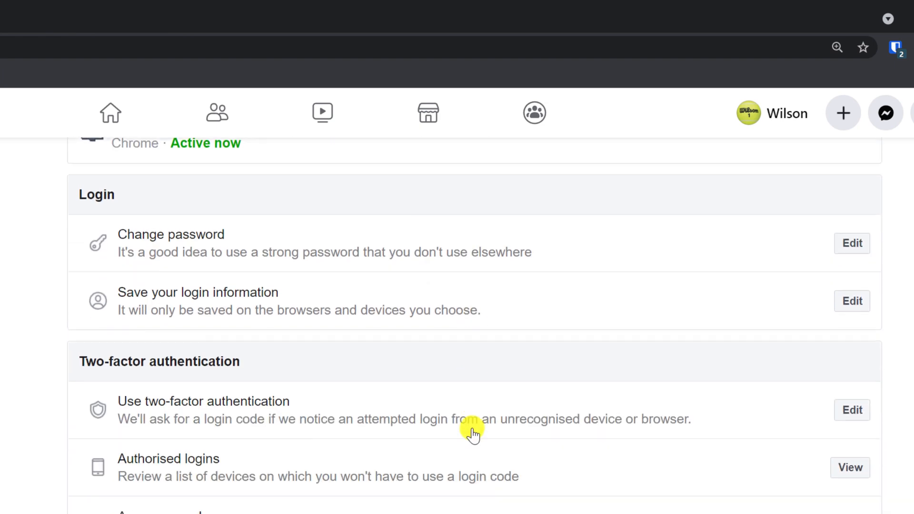
scroll("down", 3)
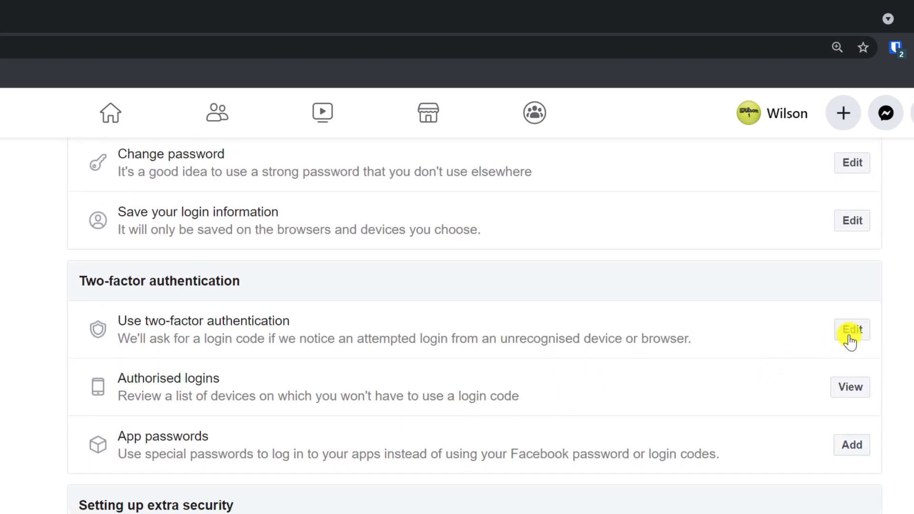
Step: Edit Facebook's two-factor authentication to reach authentication app, text message and security key options
left_click(851, 329)
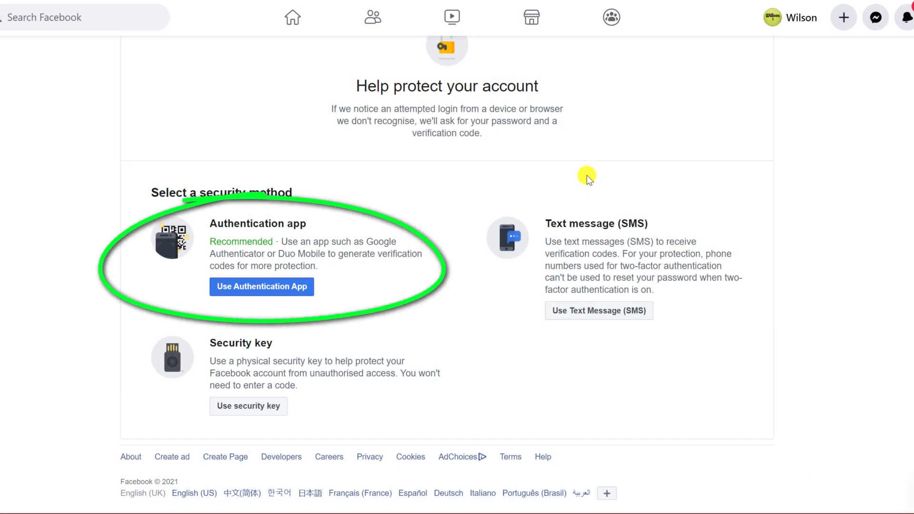
left_click(262, 286)
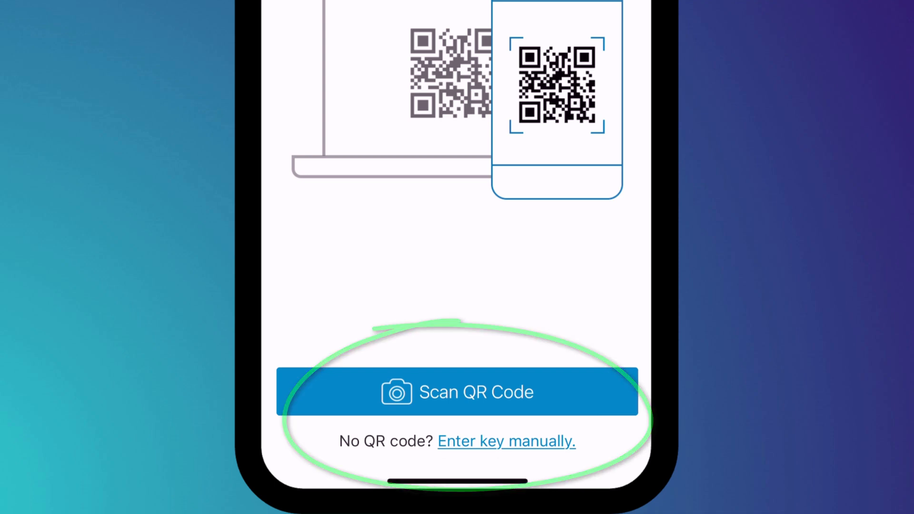
Step: Scan Facebook's QR code in Authy and nickname the account 'wilson facebook'
left_click(457, 391)
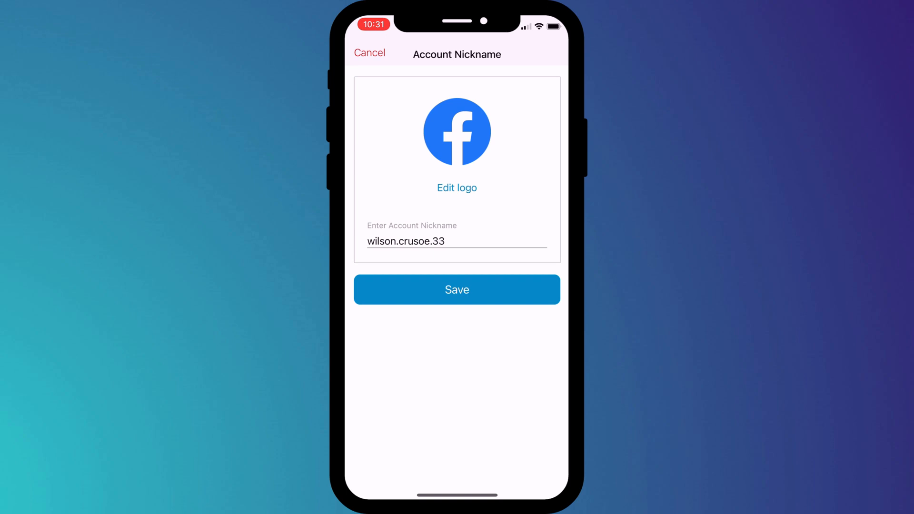
type("wilson facebook")
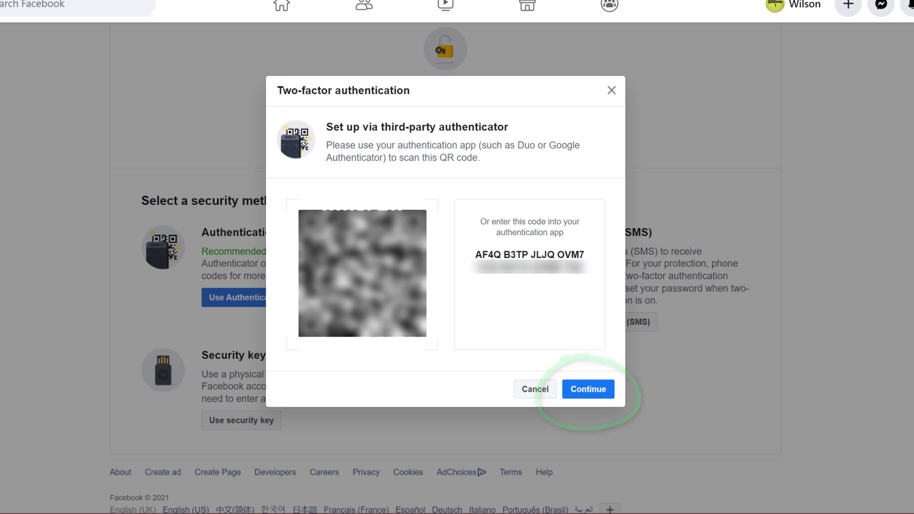
Step: Continue past the QR code step in Facebook's two-factor authentication dialog
left_click(587, 389)
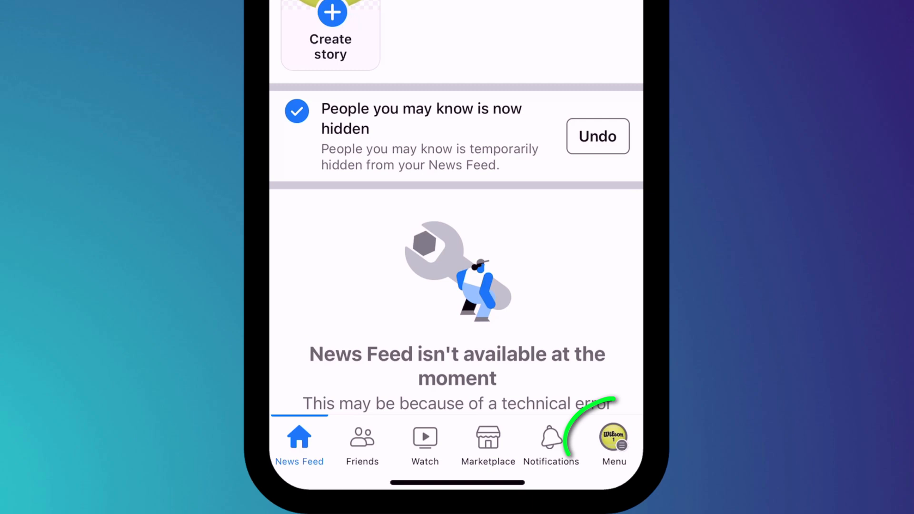
left_click(613, 440)
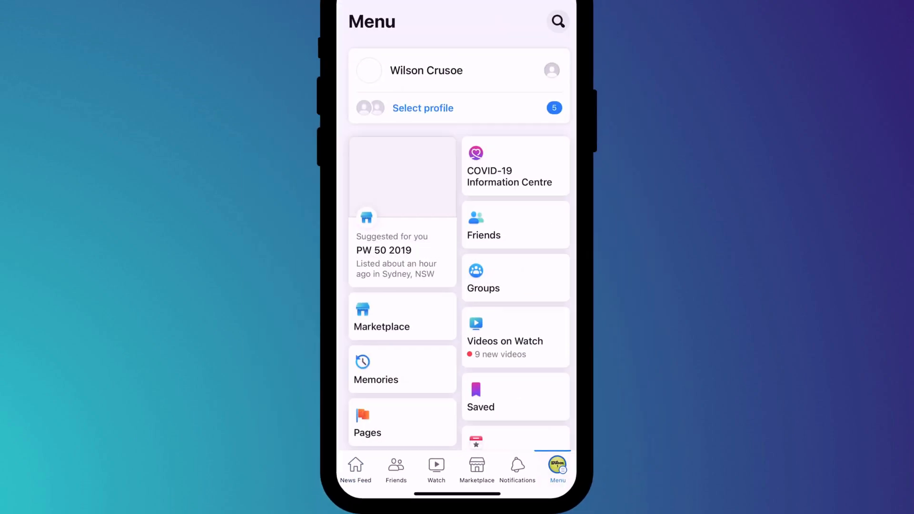
scroll("down", 3)
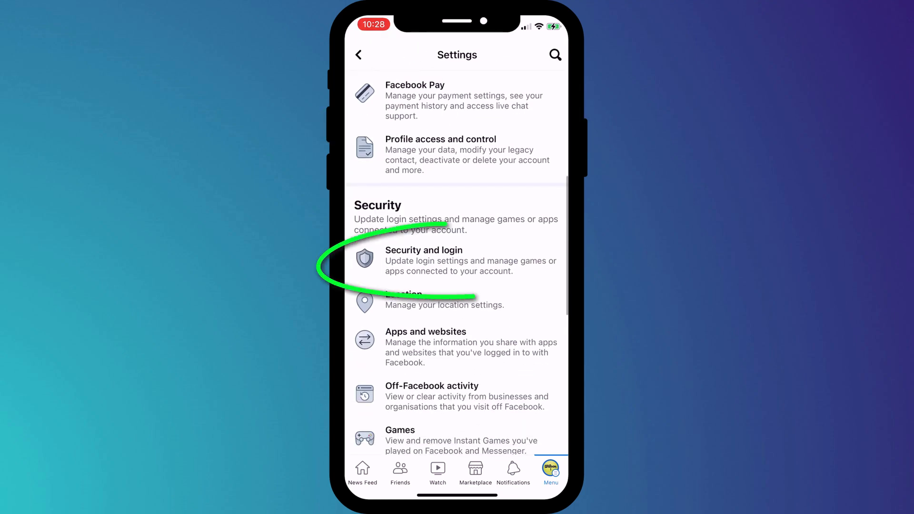
left_click(423, 260)
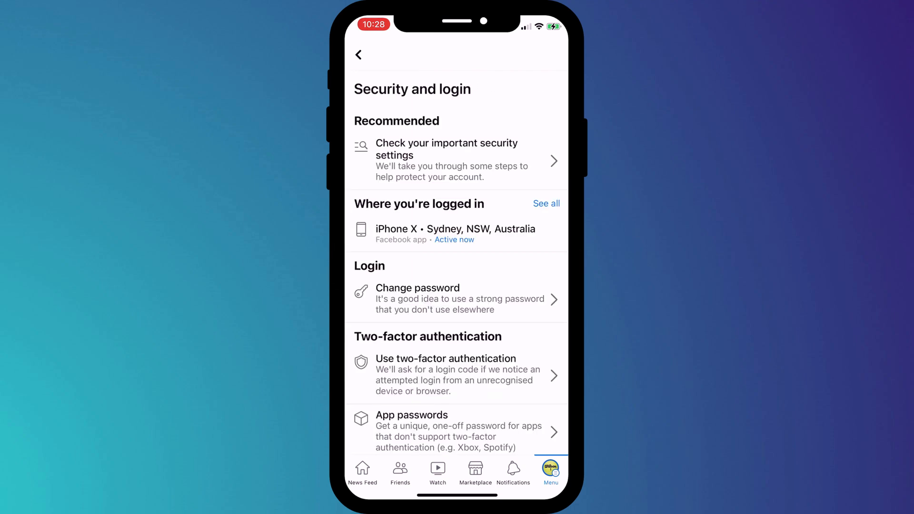
scroll("down", 3)
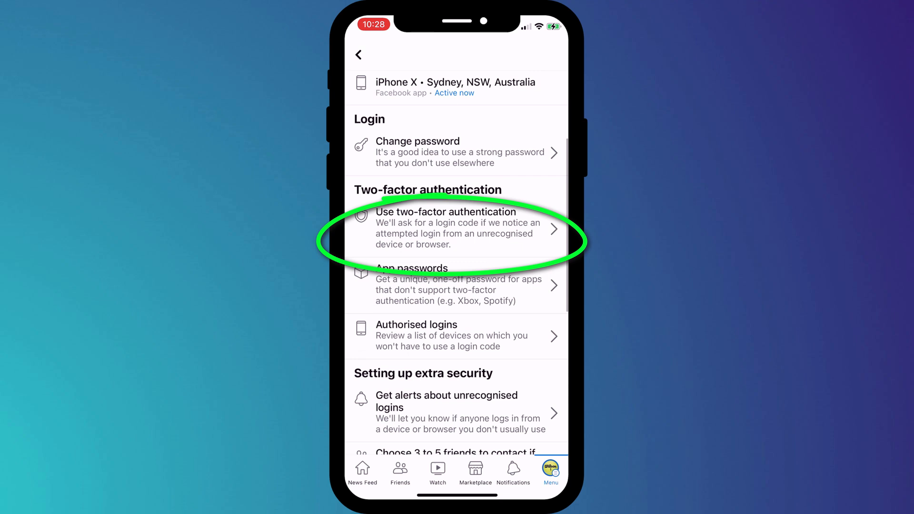
left_click(457, 228)
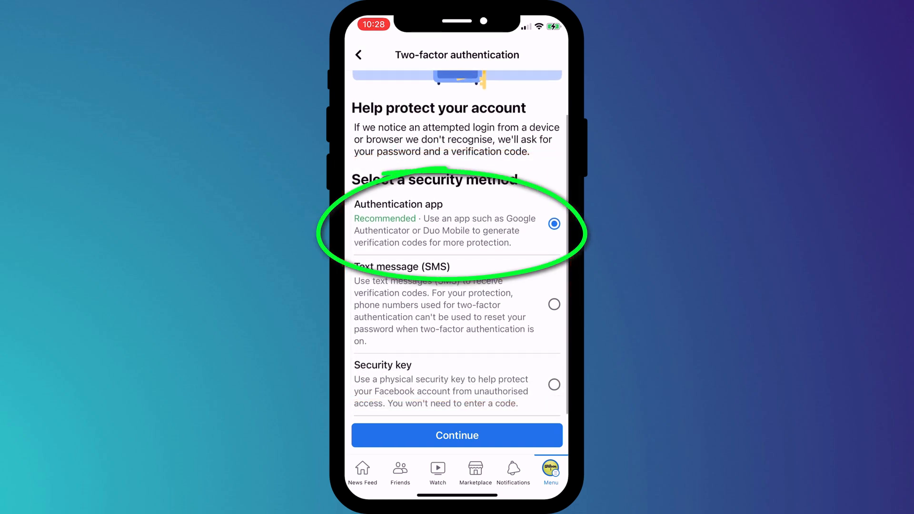
left_click(456, 435)
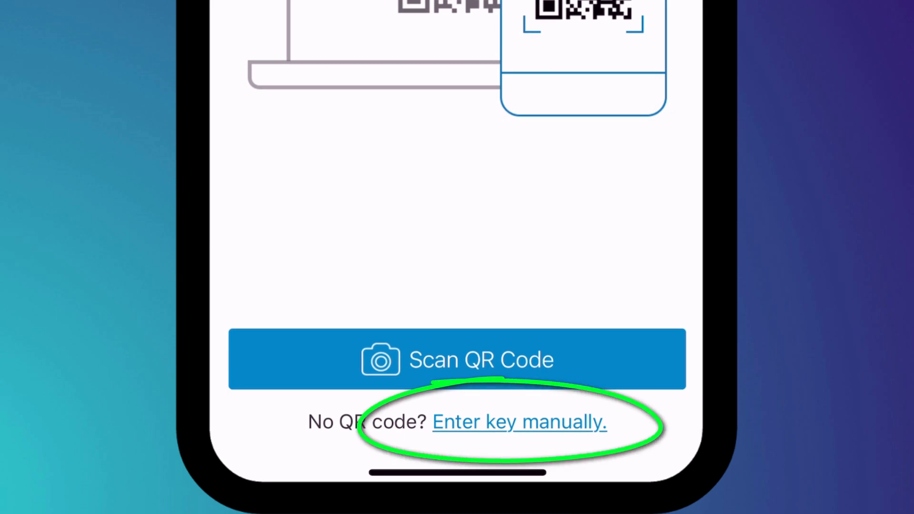
Step: Add Facebook to Authy by manual key, save it, and submit the generated code
left_click(519, 421)
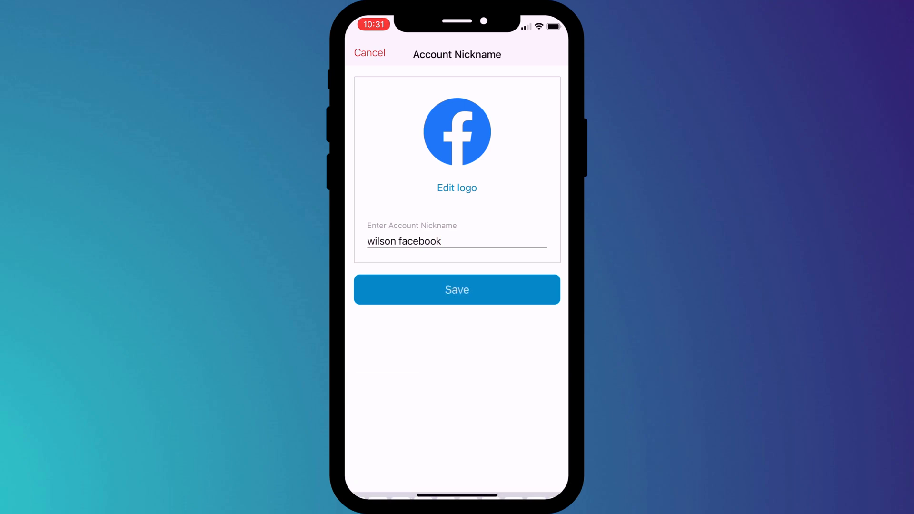
left_click(457, 290)
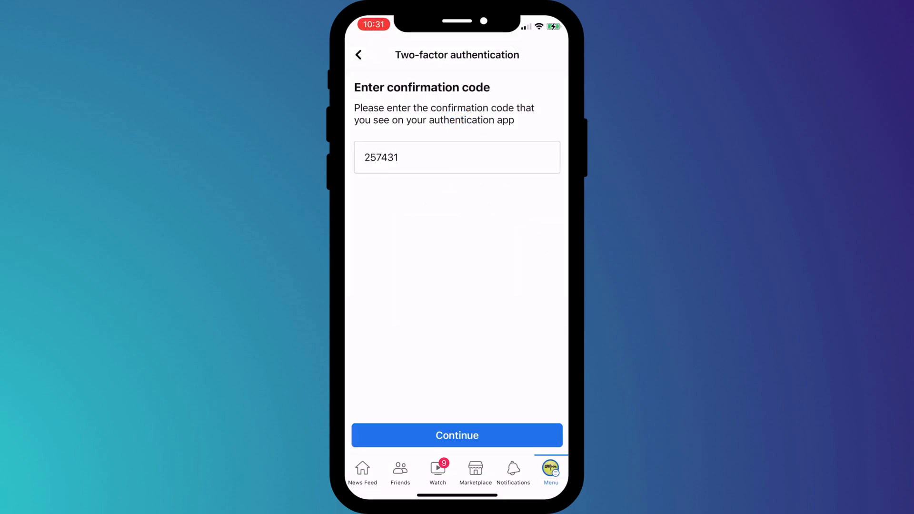
left_click(457, 436)
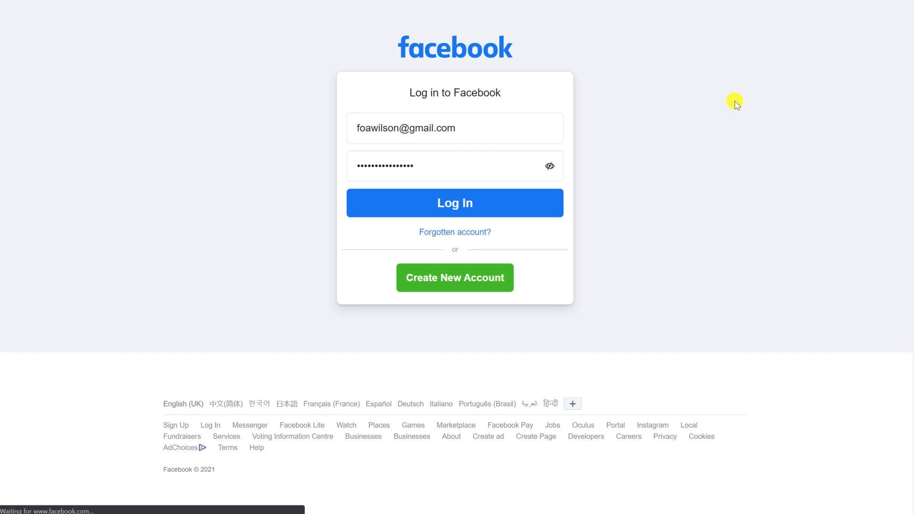
Step: Log back into Facebook and show the two-factor recovery codes
left_click(454, 202)
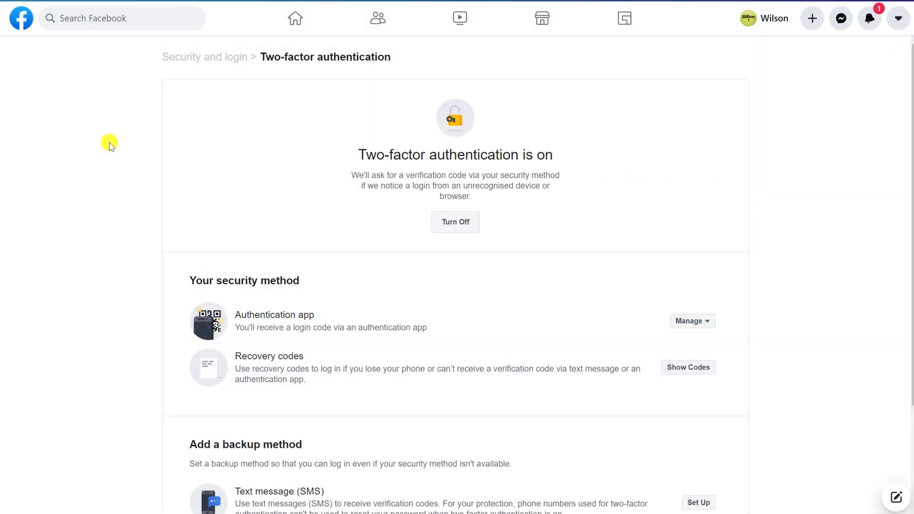
scroll("down", 3)
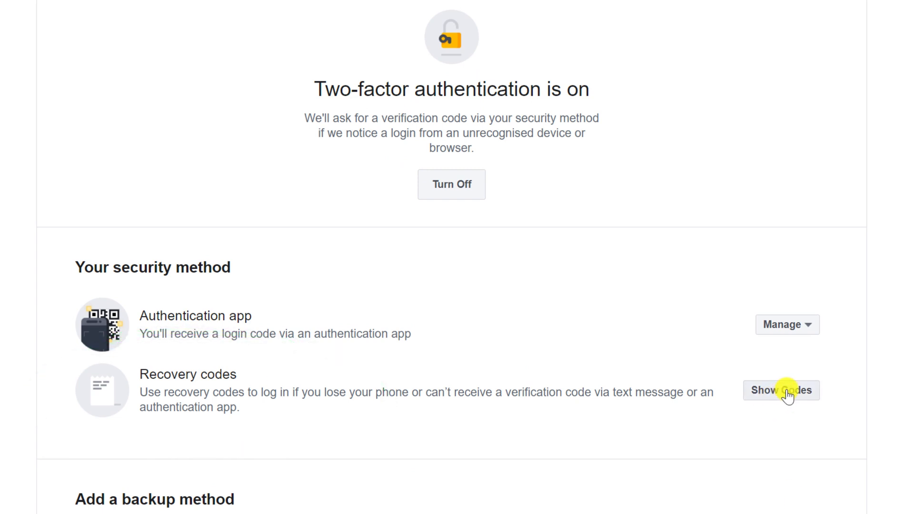
left_click(781, 390)
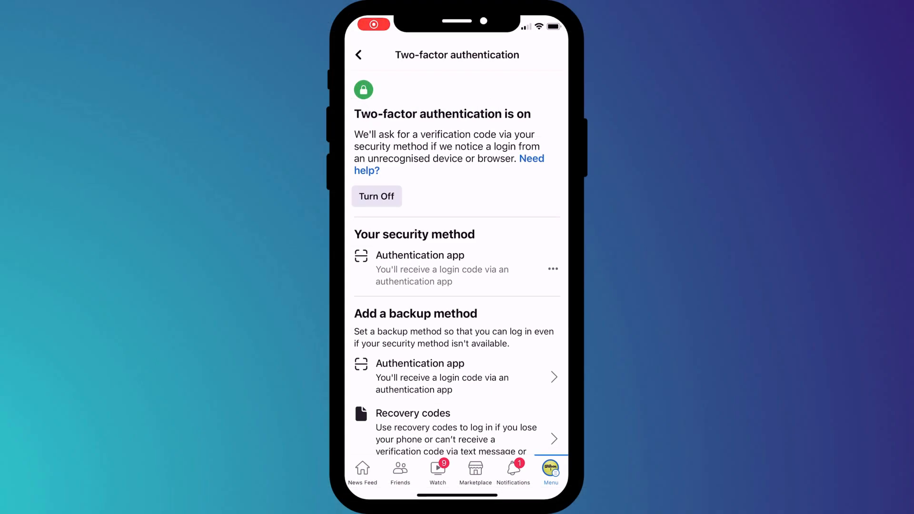
scroll("down", 3)
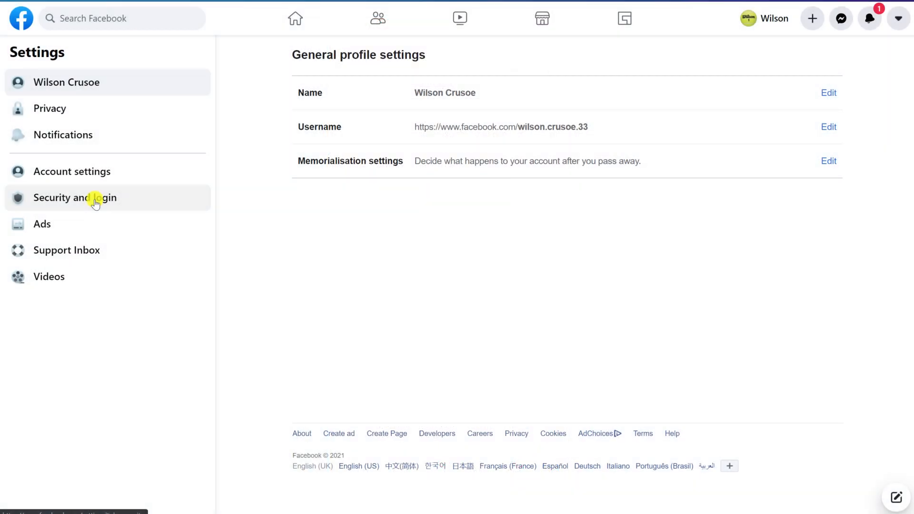
Step: Review the full Where you're logged in list and log out of all sessions
left_click(75, 198)
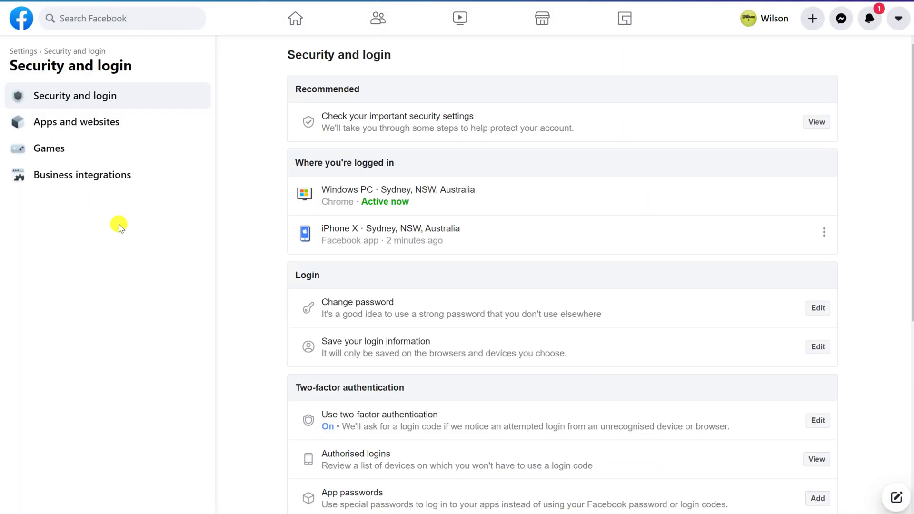
left_click(823, 232)
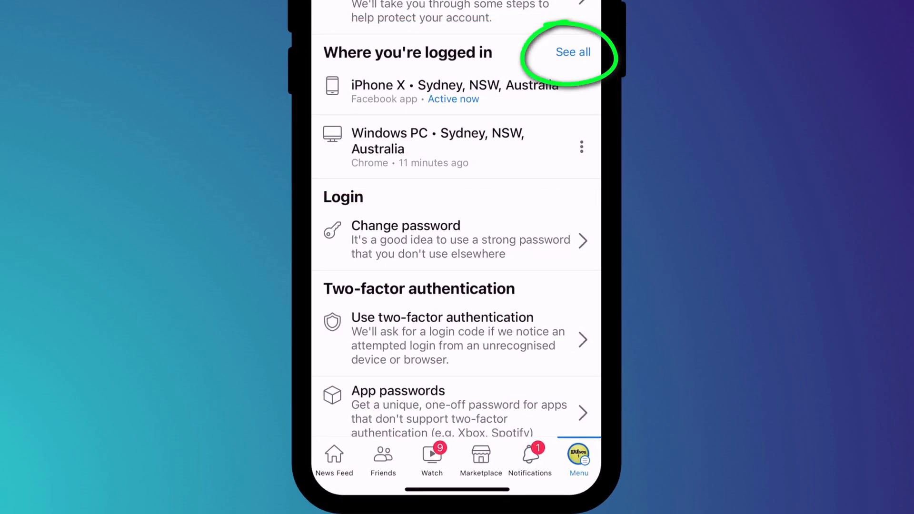
left_click(572, 52)
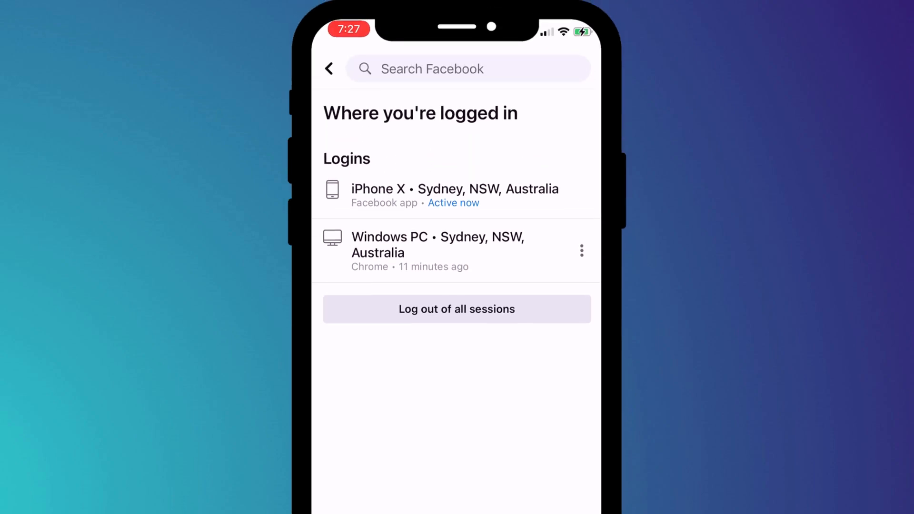
left_click(581, 251)
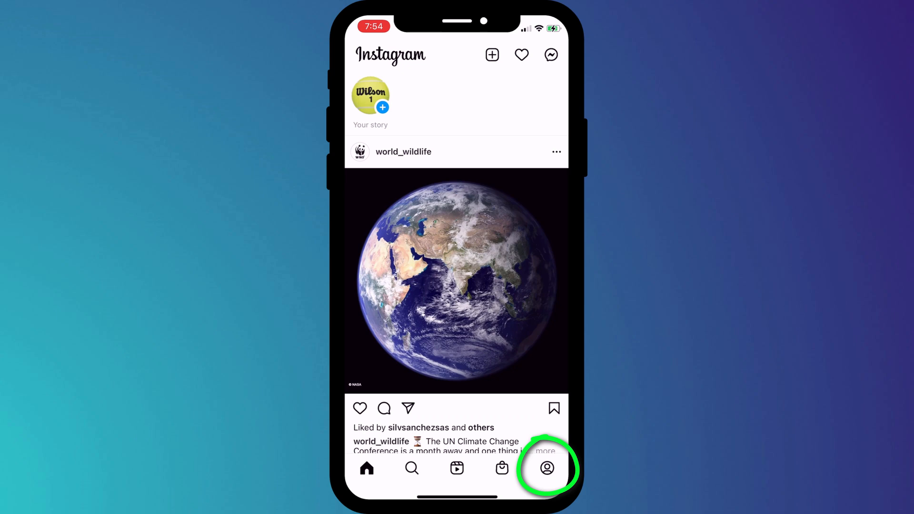
Step: Go from the Instagram profile through the menu and Settings to Security
left_click(547, 467)
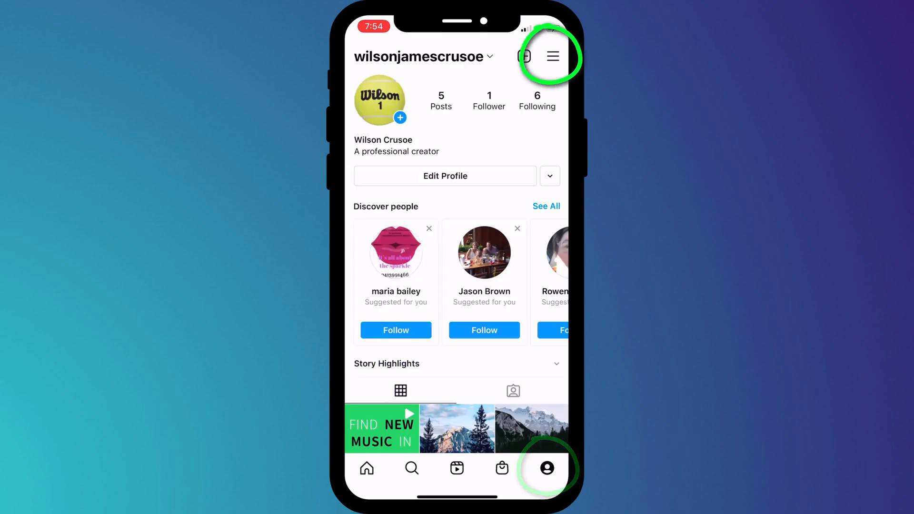
left_click(552, 56)
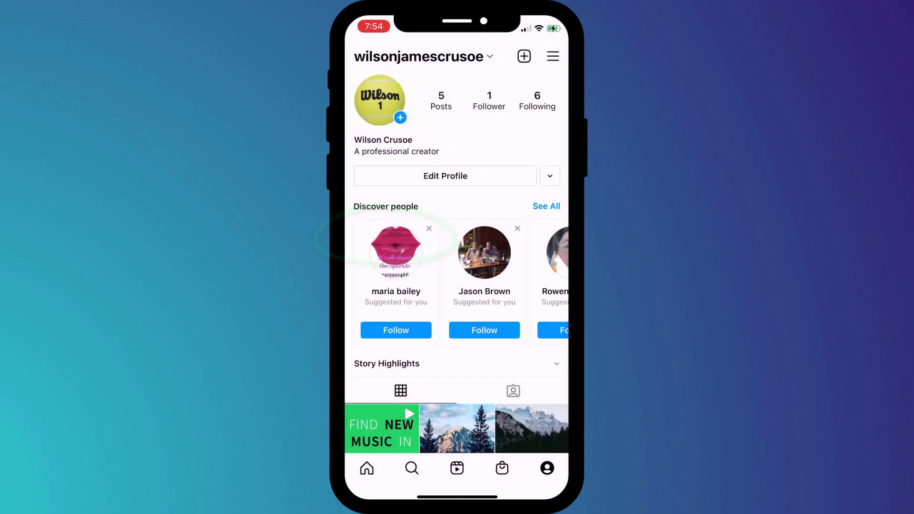
left_click(552, 56)
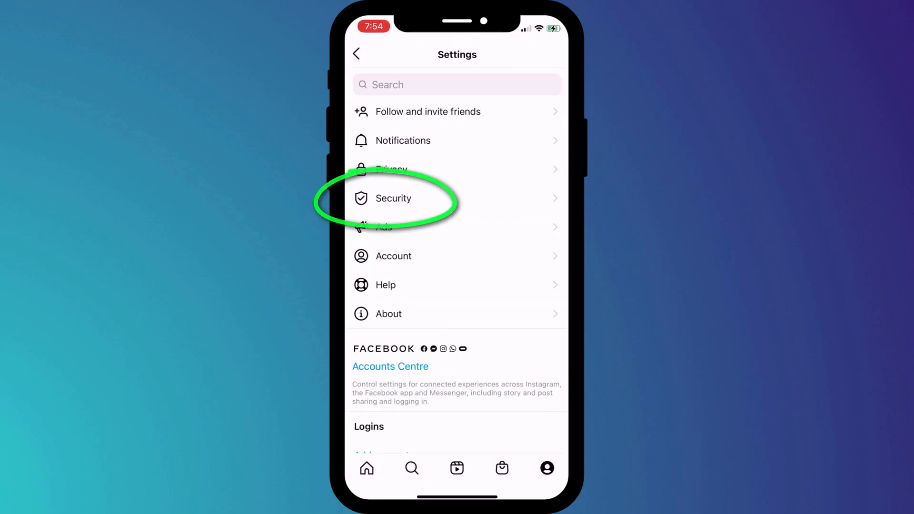
left_click(392, 198)
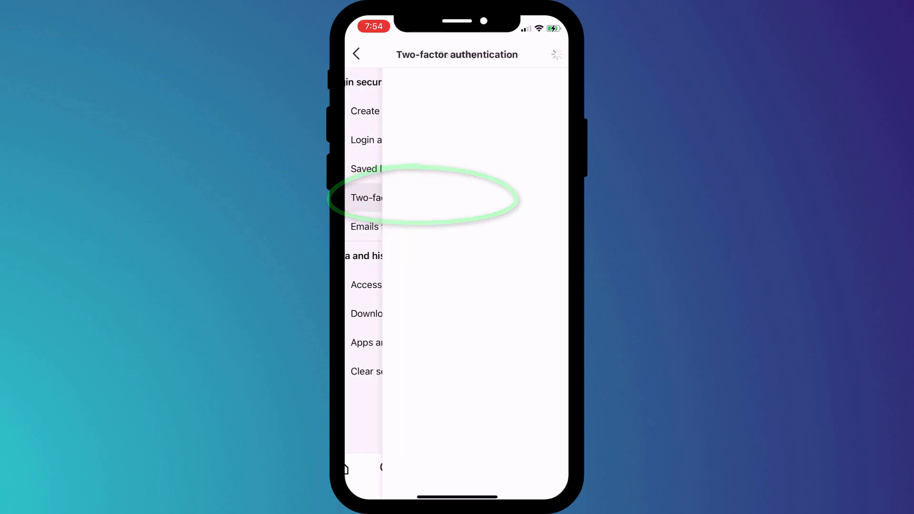
Step: Start Instagram's two-factor setup to show WhatsApp, authentication app and text message options
left_click(365, 196)
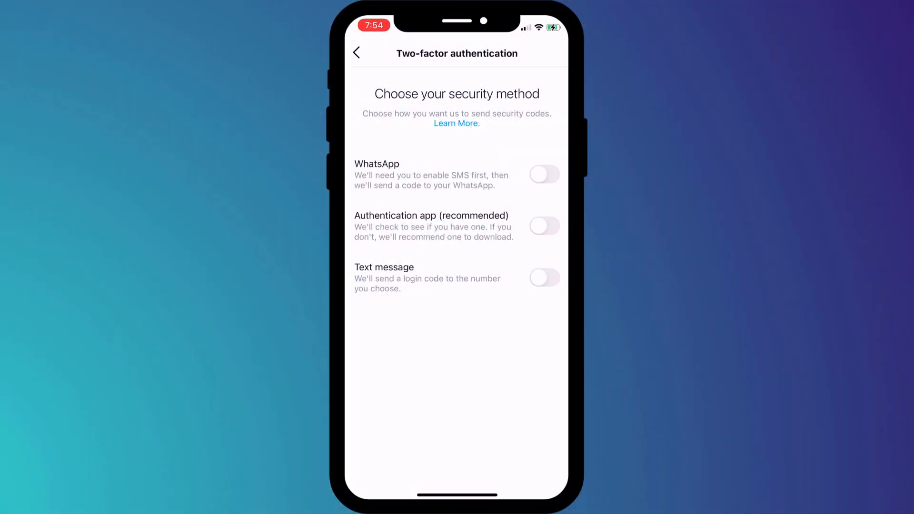
Step: Choose the authentication app method, get an authenticator from the App Store, and return to Instagram
left_click(543, 226)
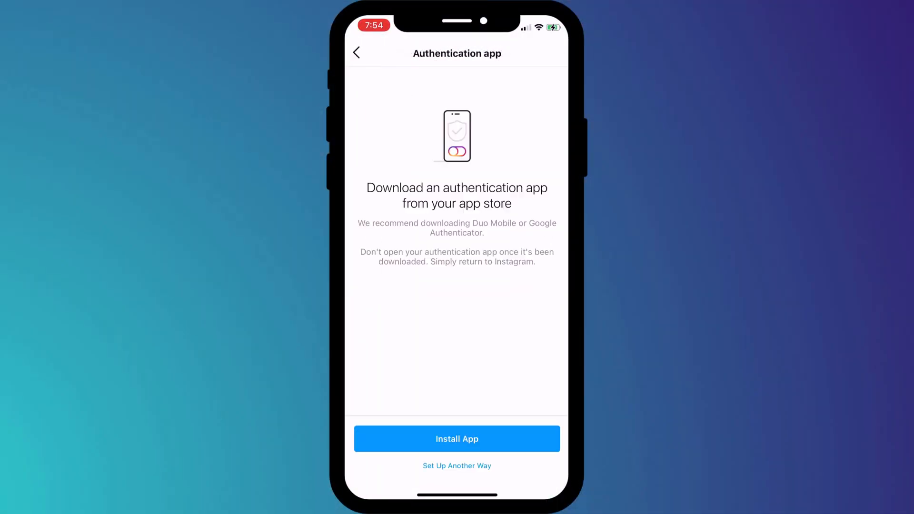
left_click(456, 439)
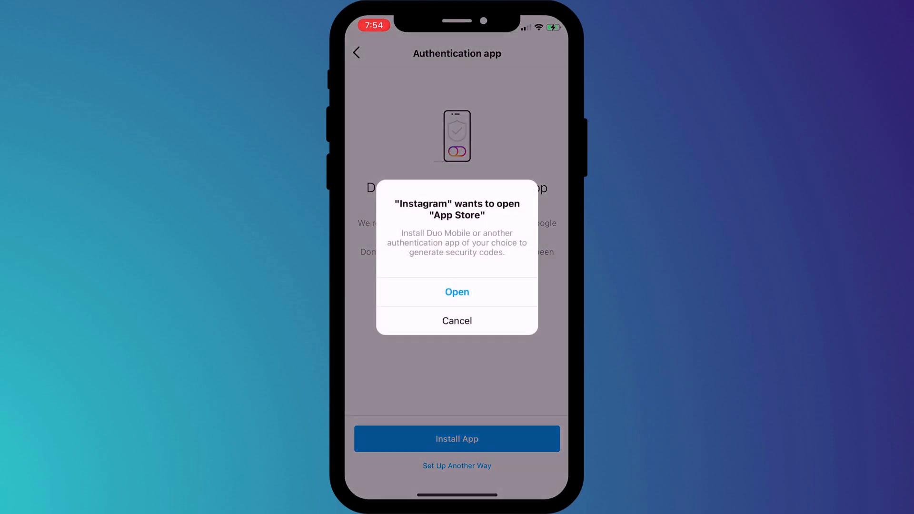
left_click(457, 292)
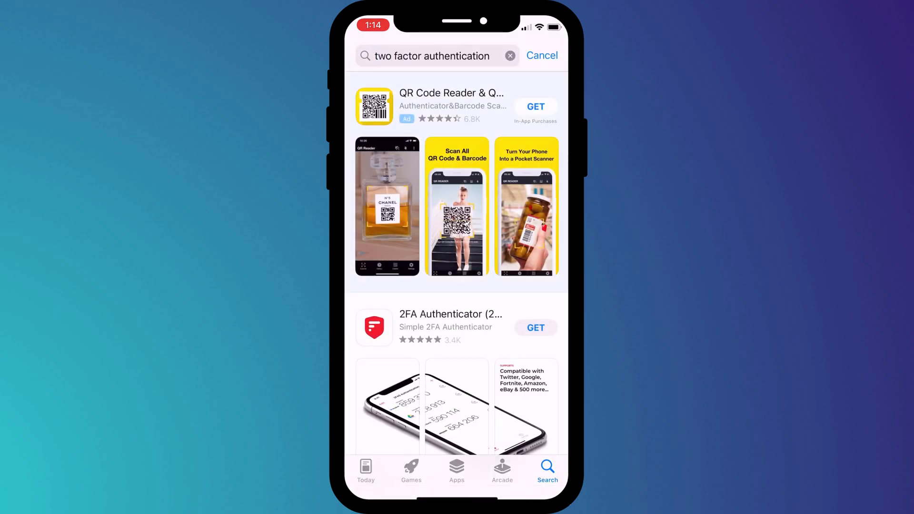
scroll("down", 3)
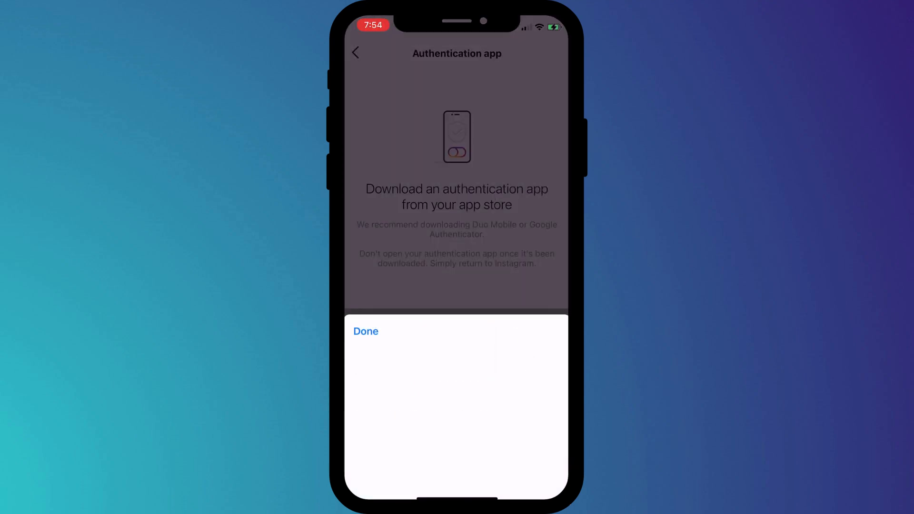
left_click(365, 331)
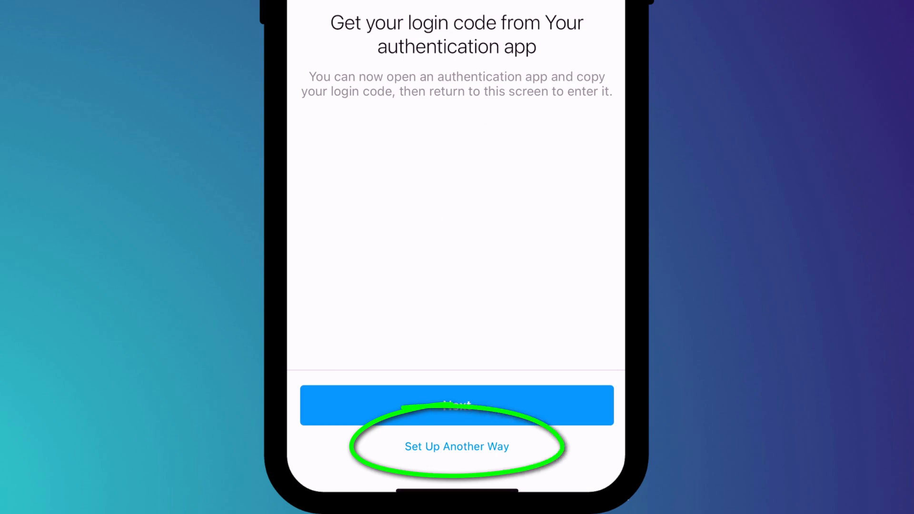
Step: Add Instagram to Authy using the manually entered setup key and the Instagram logo
left_click(457, 446)
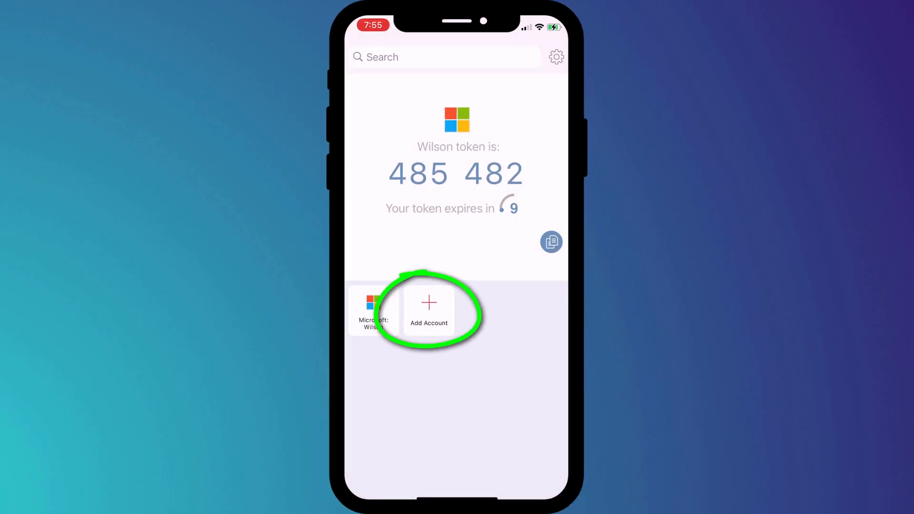
left_click(428, 309)
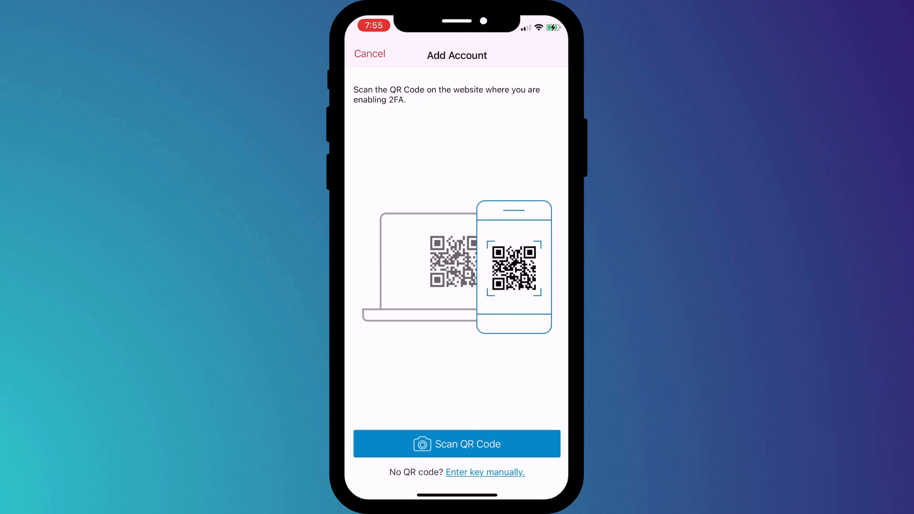
left_click(485, 472)
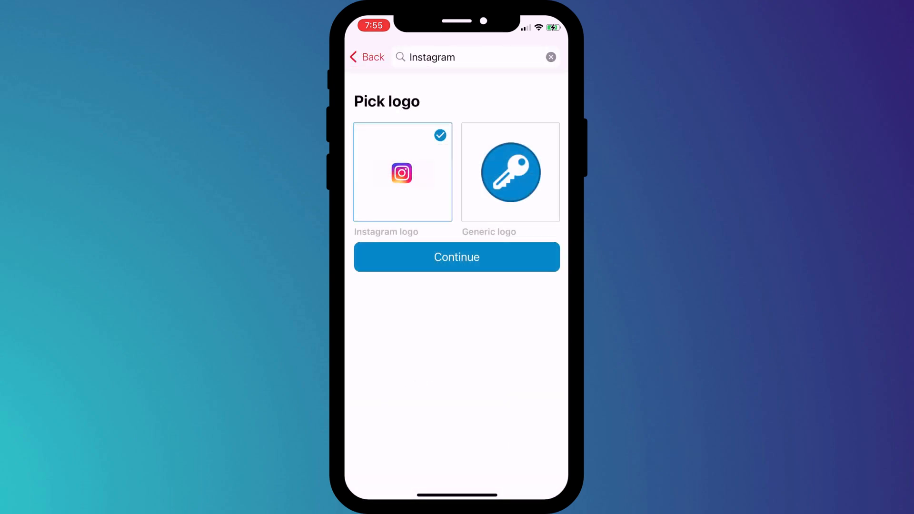
left_click(456, 257)
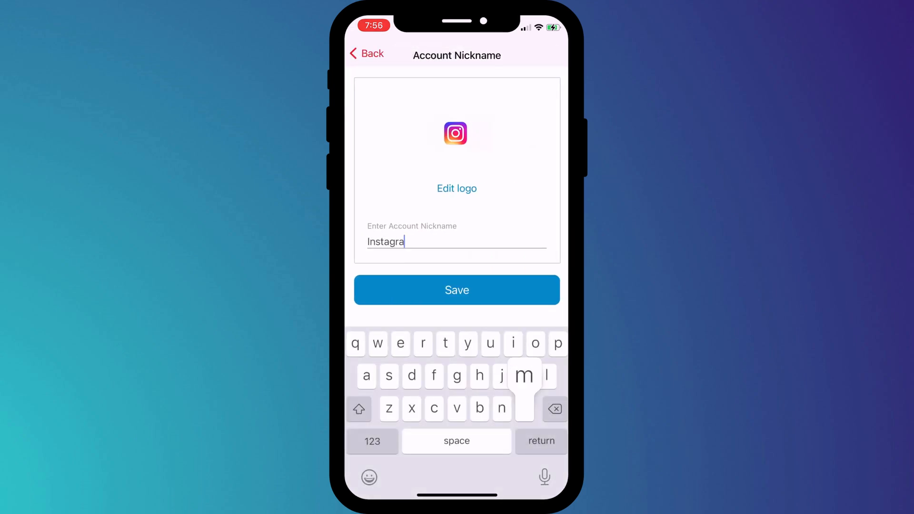
left_click(457, 290)
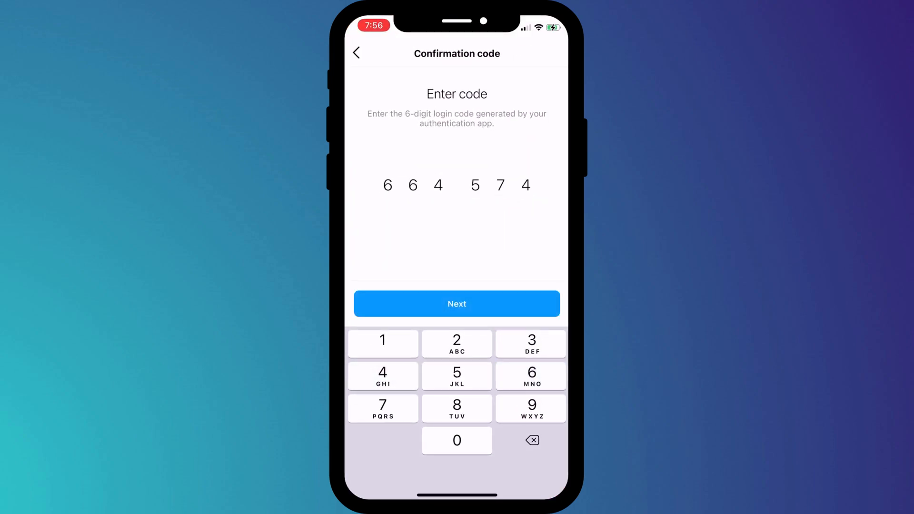
Step: Submit the six-digit Authy code, continue, and finish after viewing the backup codes
left_click(456, 303)
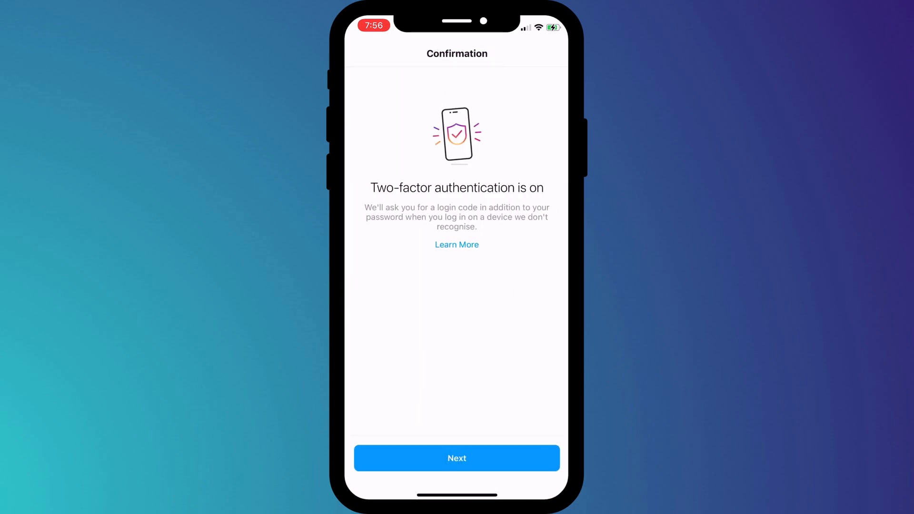
left_click(457, 458)
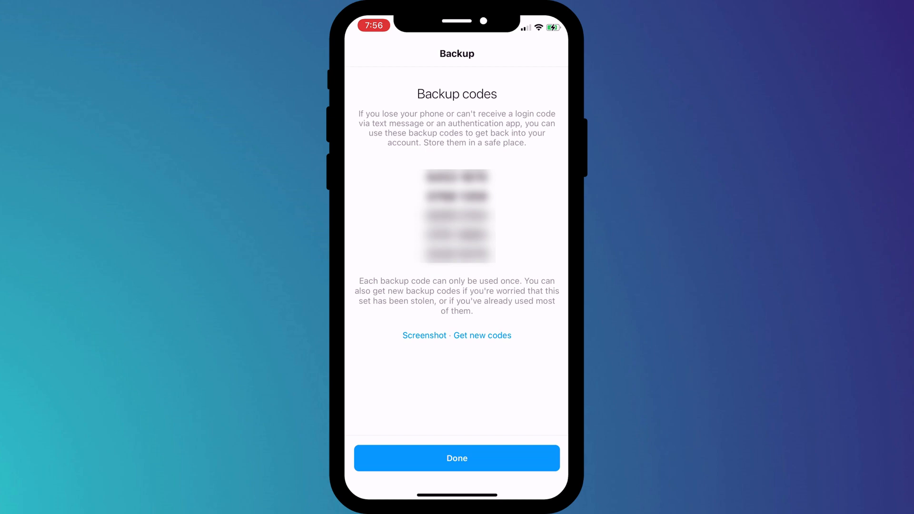
left_click(456, 458)
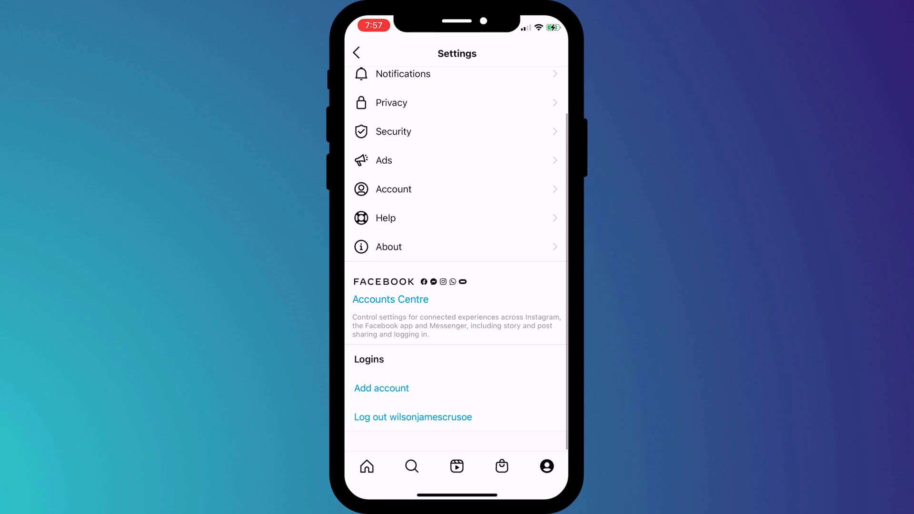
Step: Log out of wilsonjamescrusoe and log straight back into the account
left_click(413, 417)
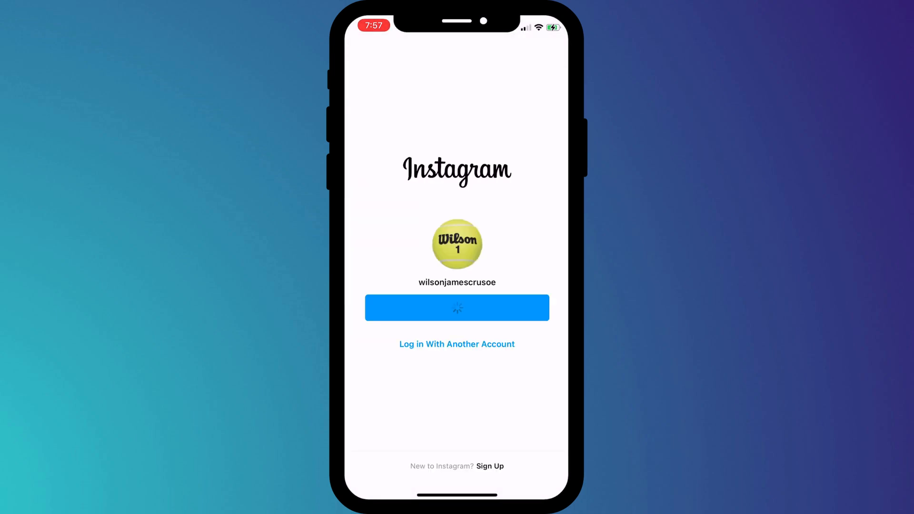
left_click(456, 307)
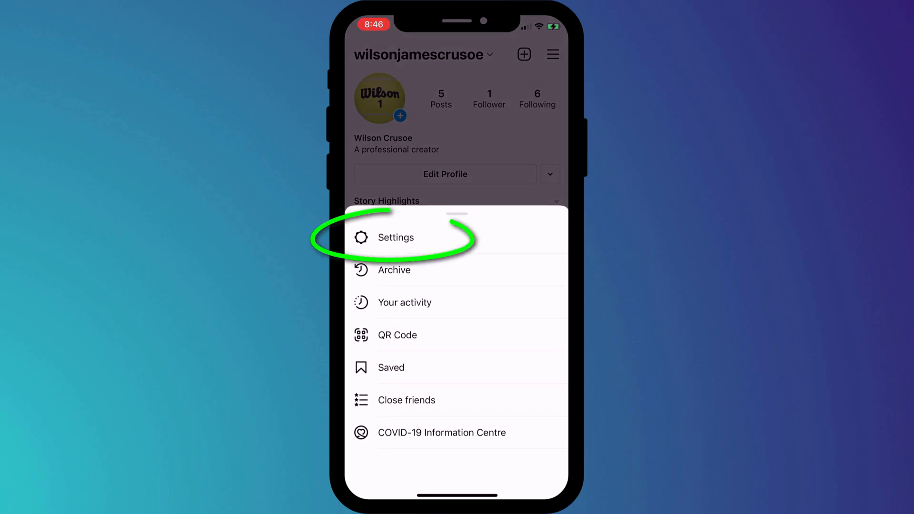
Step: In Security's Login activity, log out the Windows session in Sydney and check the Mac OS X session
left_click(395, 237)
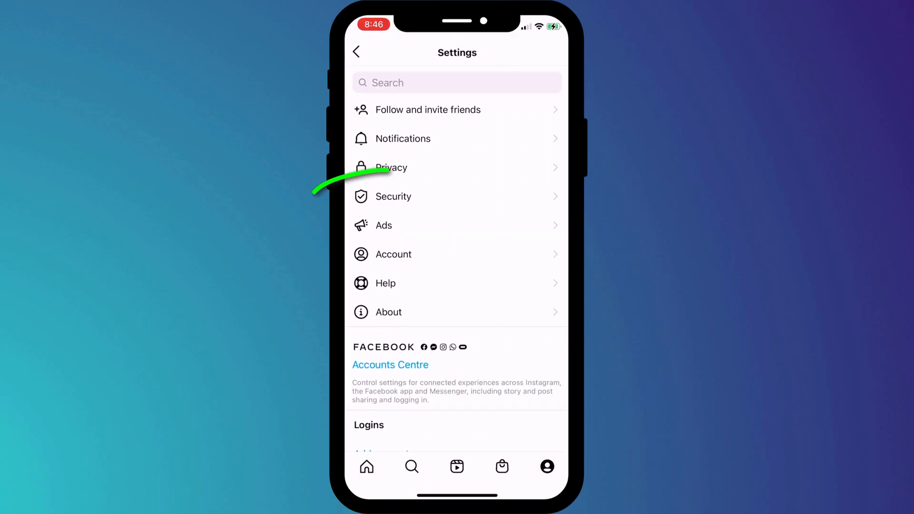
left_click(393, 197)
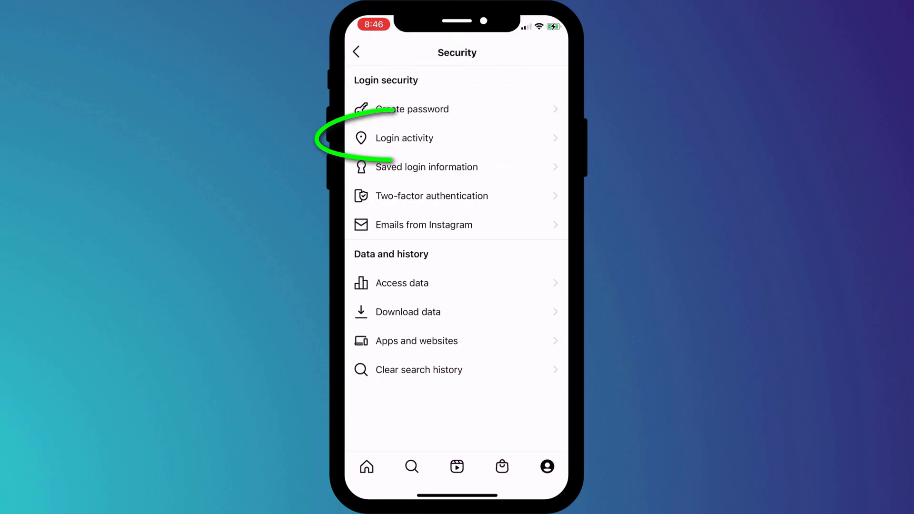
left_click(404, 138)
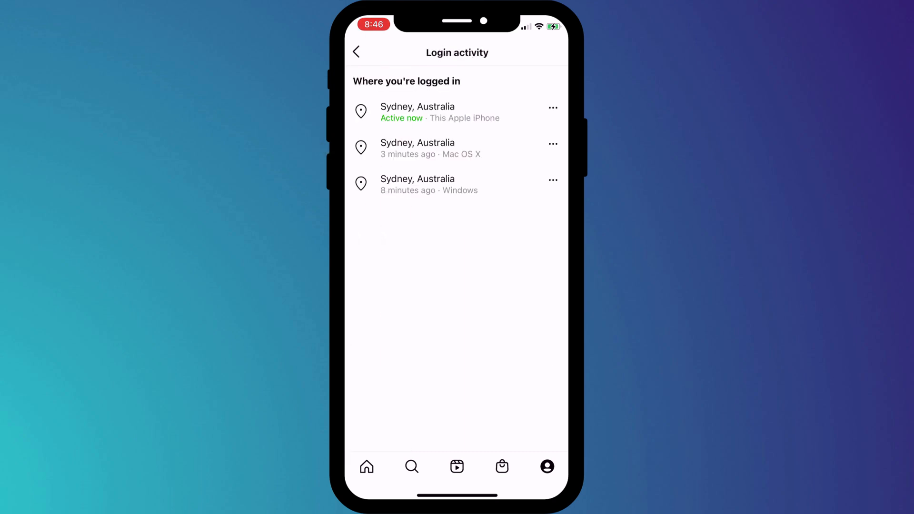
left_click(551, 179)
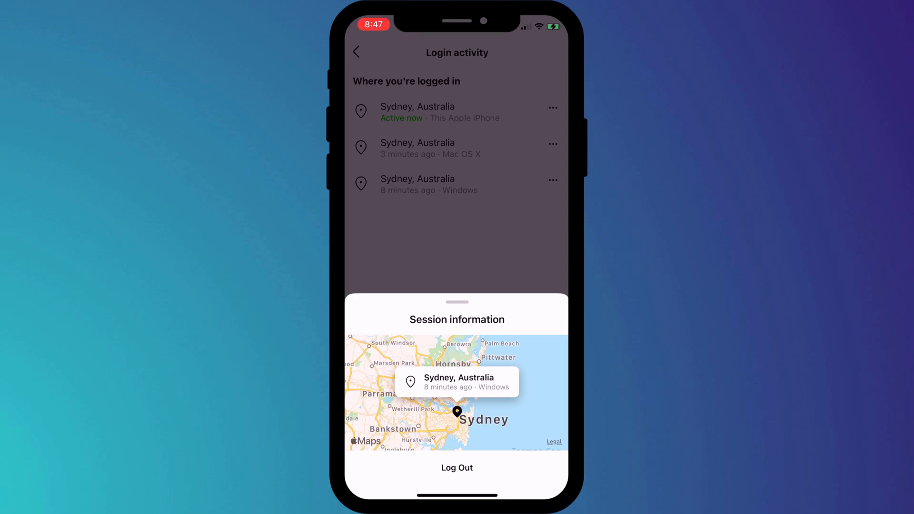
left_click(456, 468)
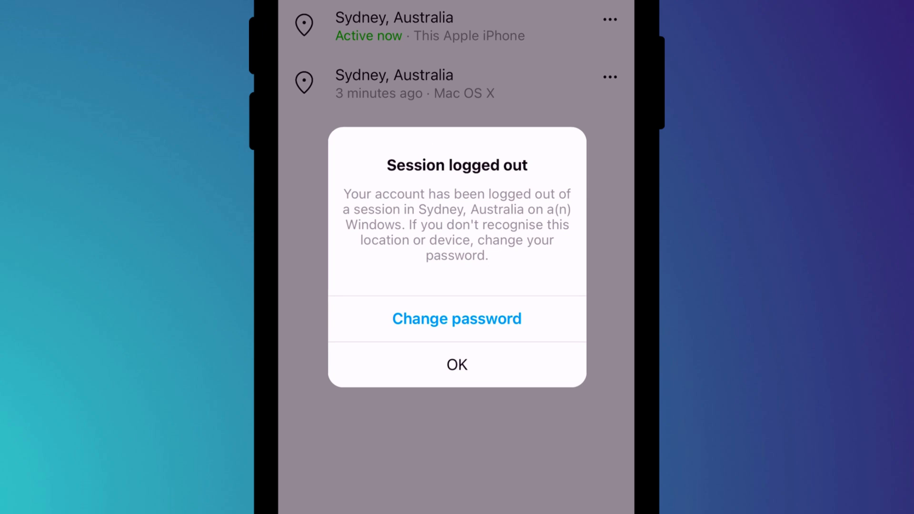
left_click(457, 364)
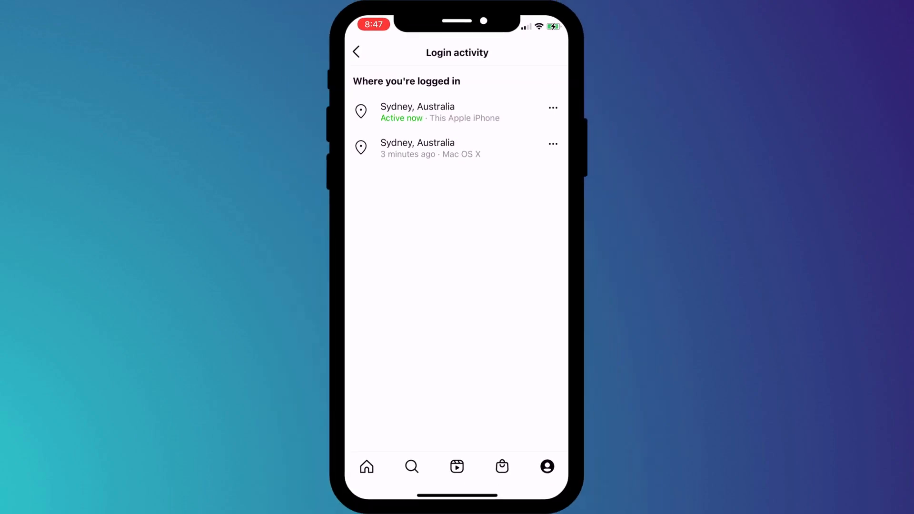
left_click(552, 144)
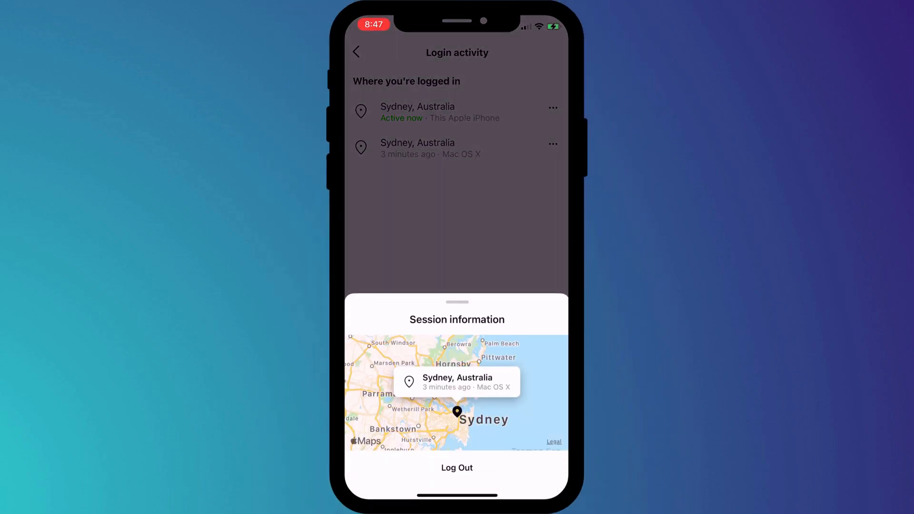